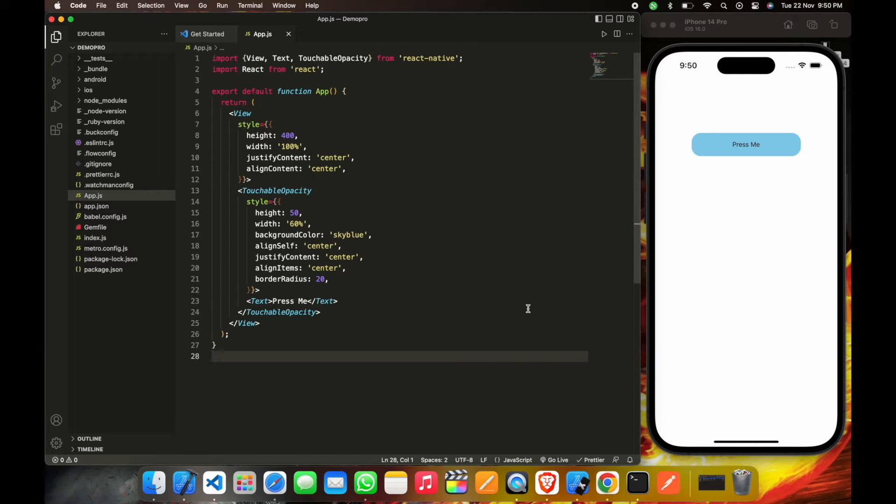
# Step: Add blank lines in App.js right after the Press Me </Text> line inside the button
pyautogui.click(337, 301)
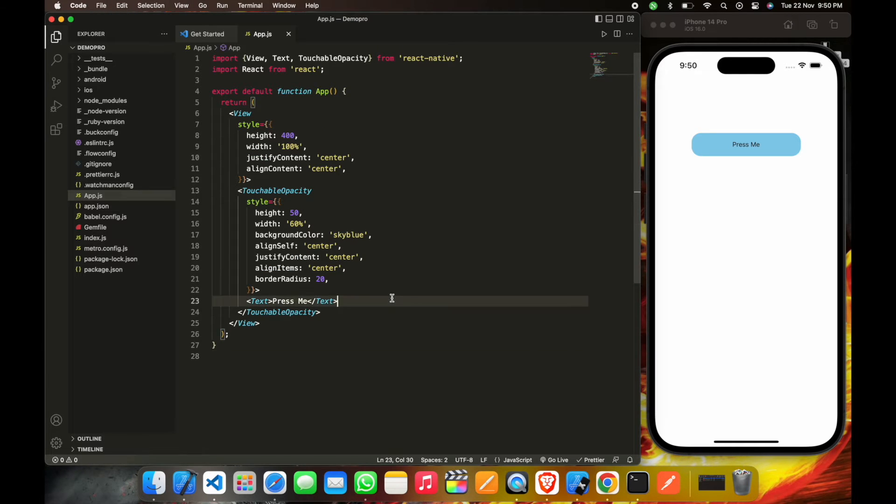
pyautogui.press('Enter')
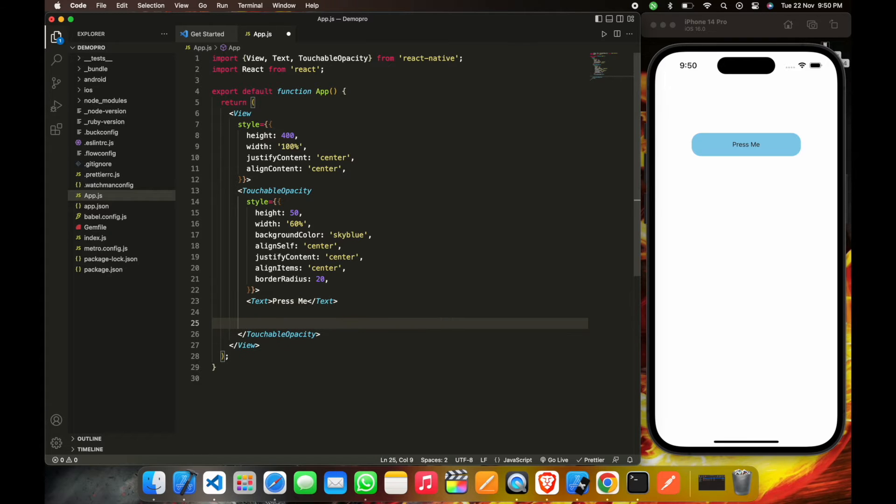
pyautogui.moveTo(358, 438)
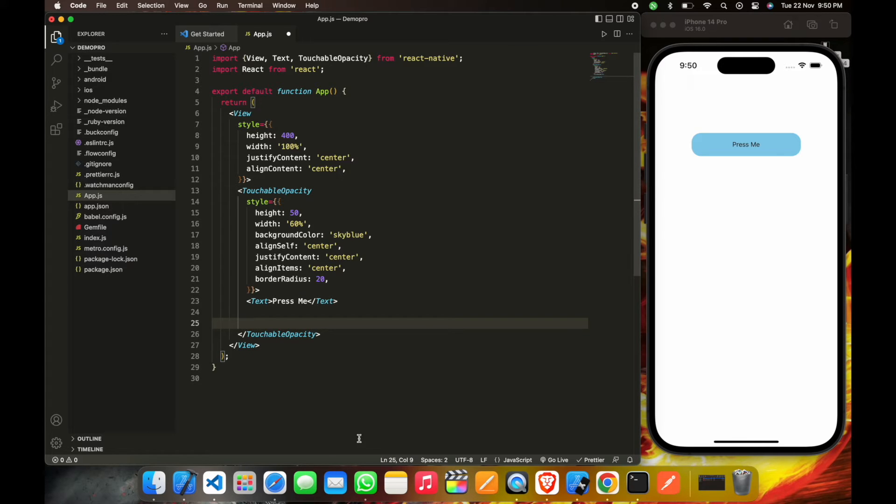
# Step: Search Google in Brave for 'lineargradient in react native'
pyautogui.click(545, 482)
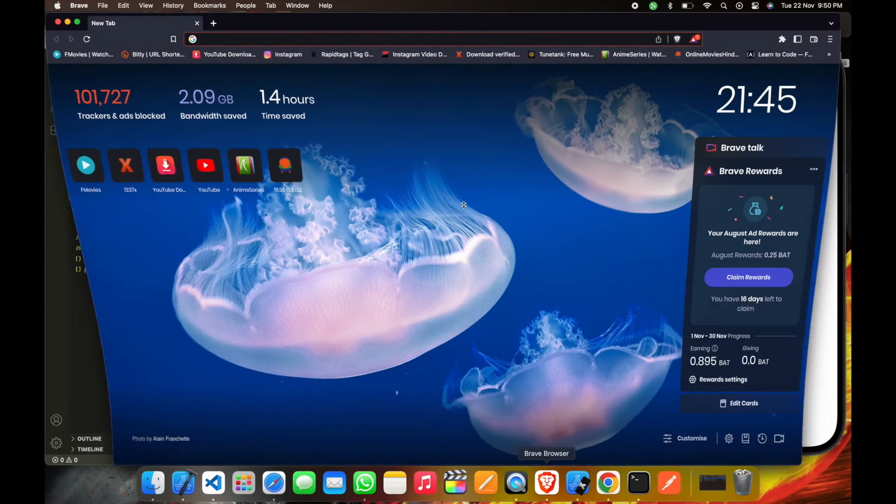
pyautogui.write('lin')
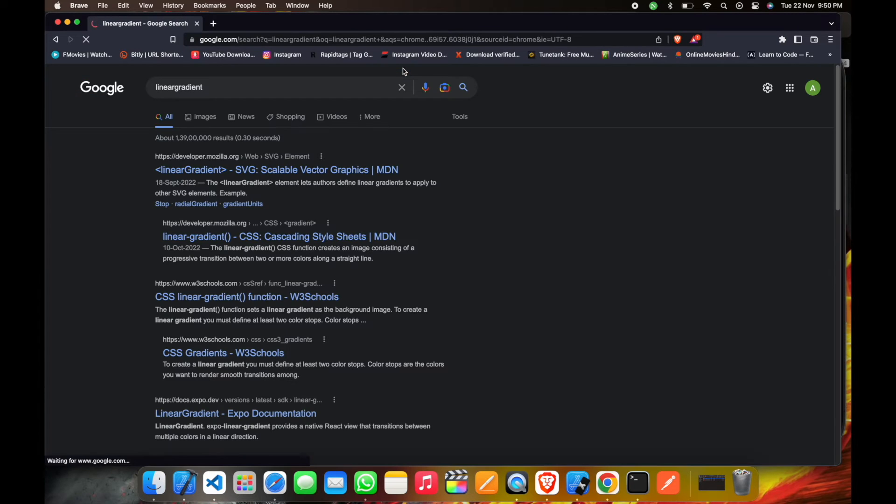
pyautogui.click(257, 87)
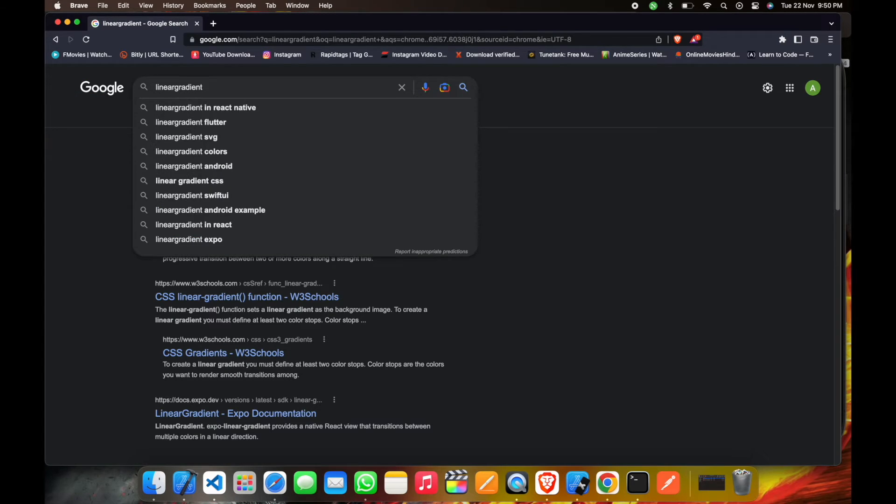
pyautogui.click(205, 107)
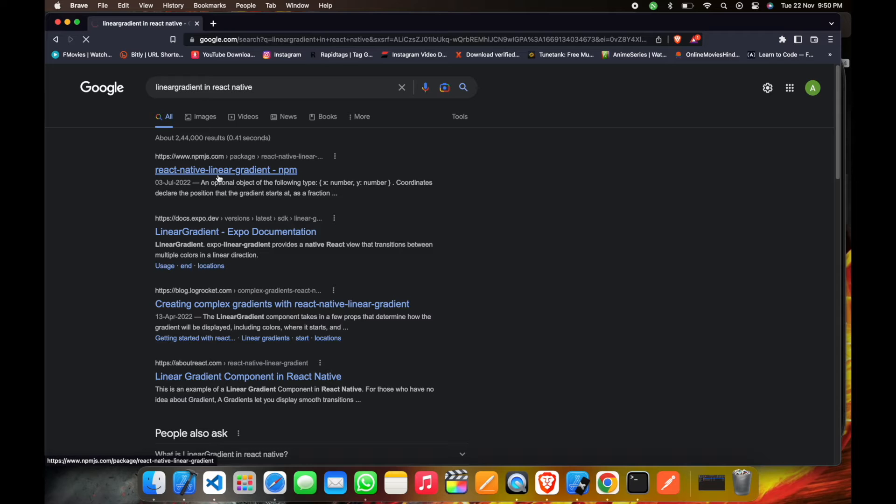
# Step: Go to the react-native-linear-gradient npm package page from the results
pyautogui.click(226, 170)
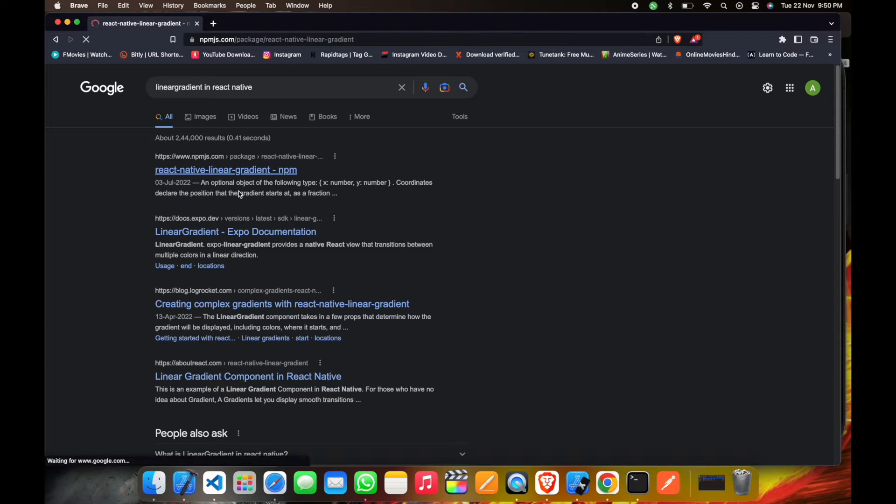
pyautogui.click(226, 170)
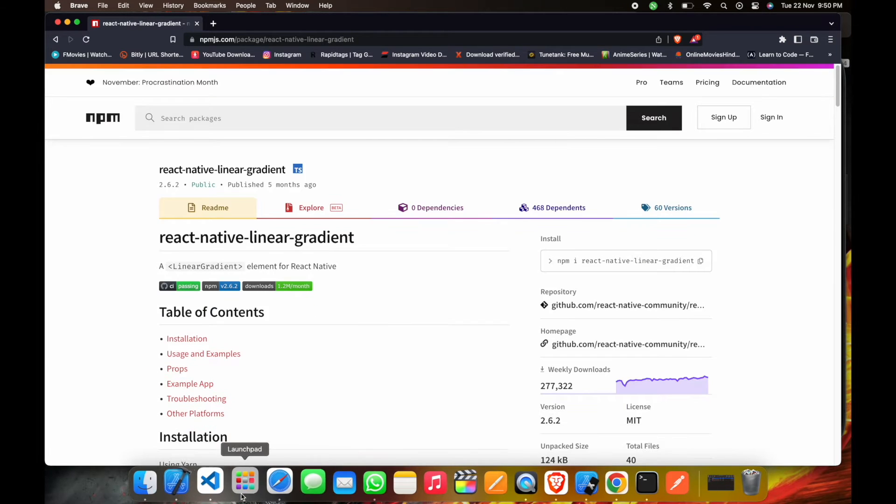
# Step: Bring VS Code with App.js and the iOS simulator back to the front
pyautogui.click(209, 482)
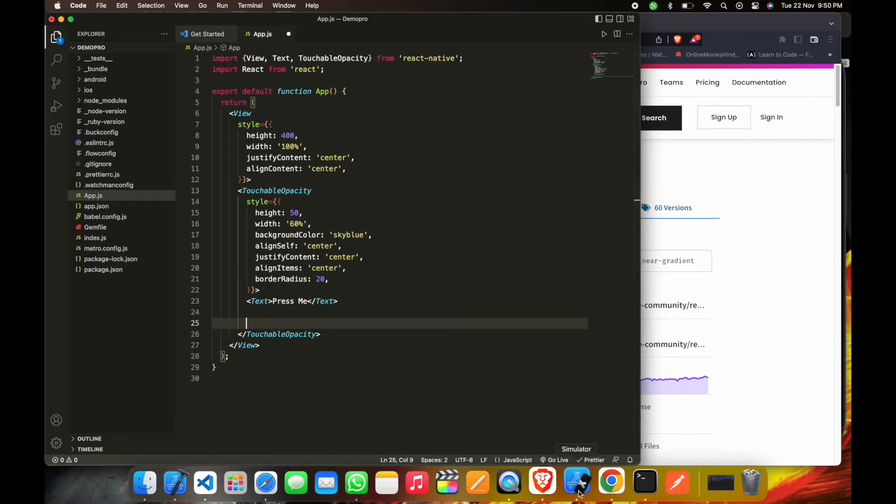
pyautogui.click(577, 482)
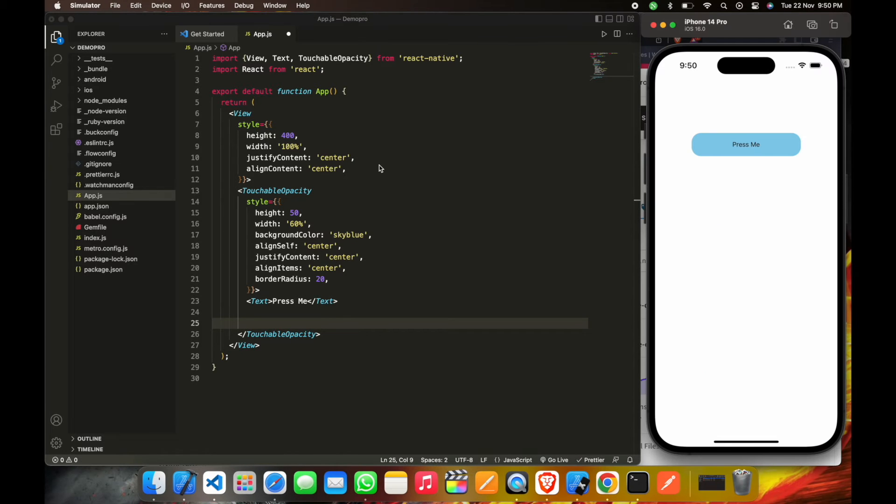
pyautogui.moveTo(398, 231)
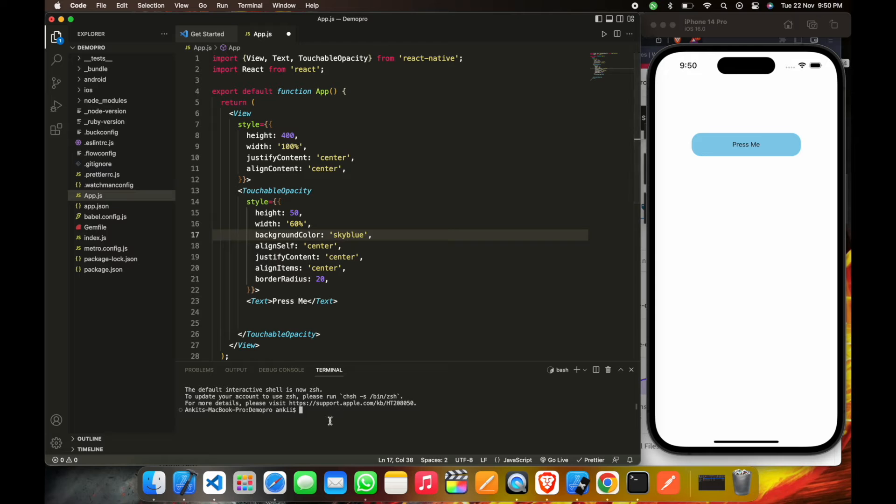
# Step: Run npm i react-native-linear-gradient, then cd ios and pod install in the terminal
pyautogui.write('npm i react-native-linear-gradient')
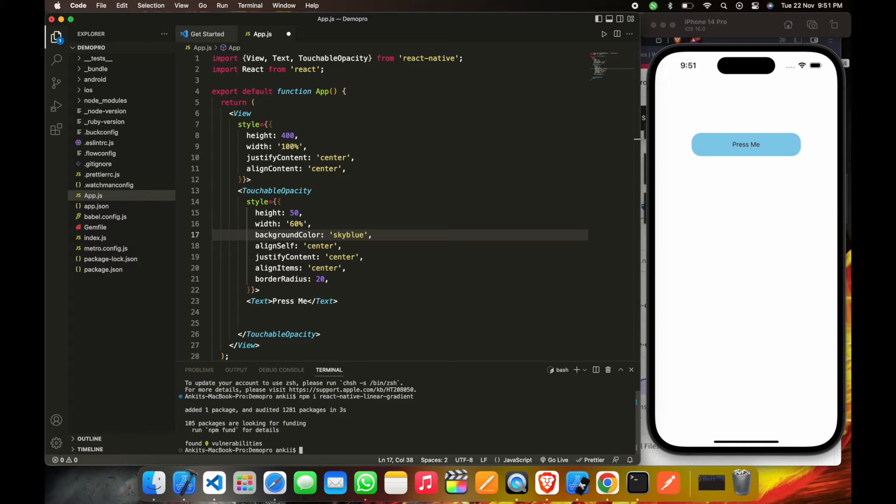
pyautogui.write('cd ios')
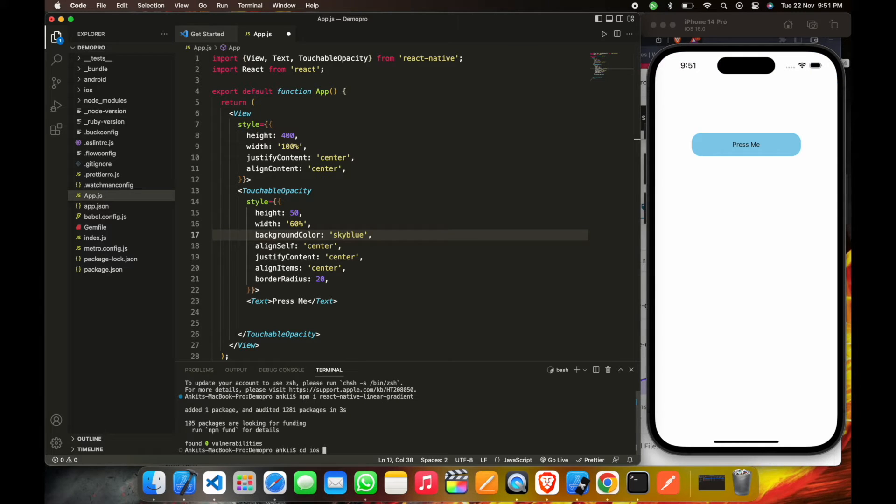
pyautogui.write('pod')
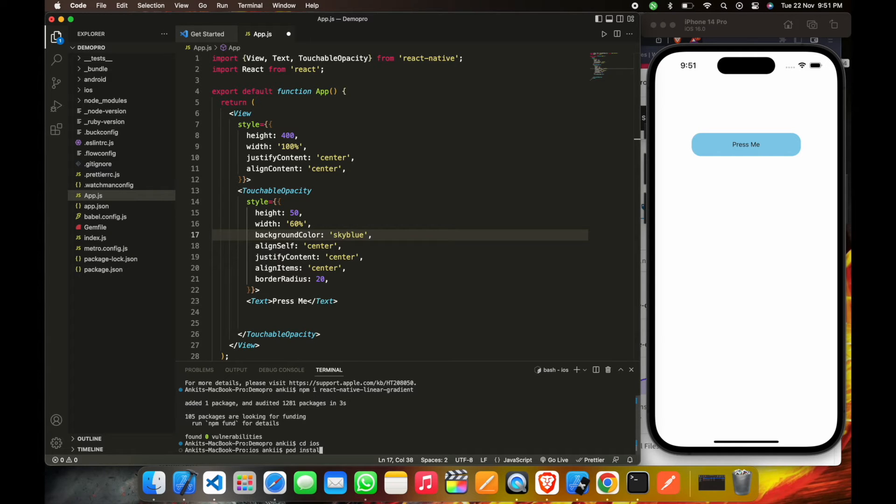
pyautogui.press('Return')
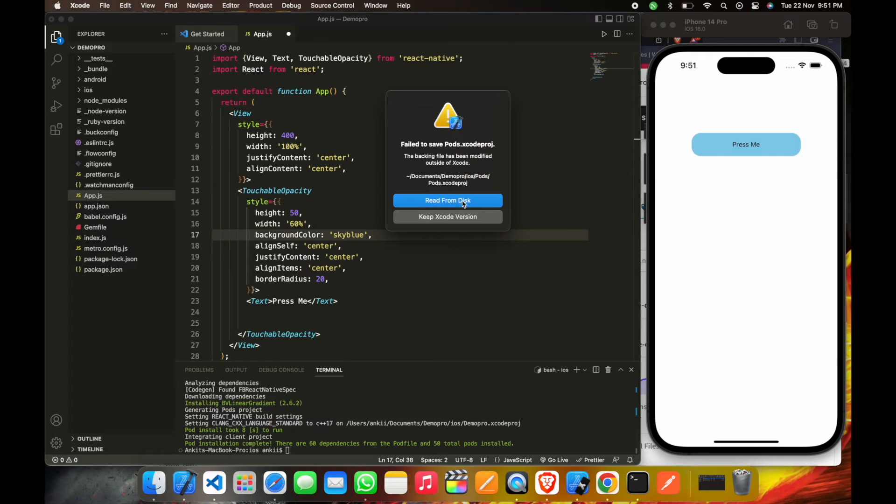
# Step: Choose Read From Disk in Xcode's 'Failed to save Pods.xcodeproj' alert
pyautogui.click(447, 201)
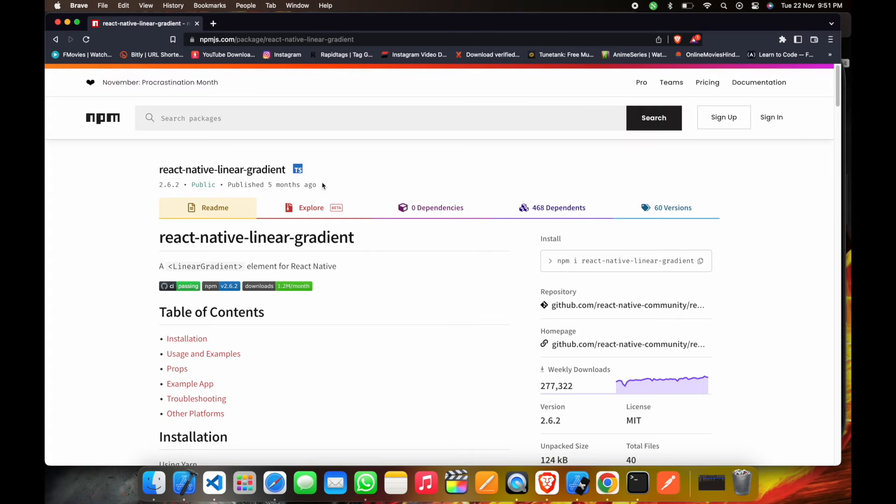
# Step: Scroll the npm readme to the Simple example's import LinearGradient line, then return to VS Code
pyautogui.scroll(-3)
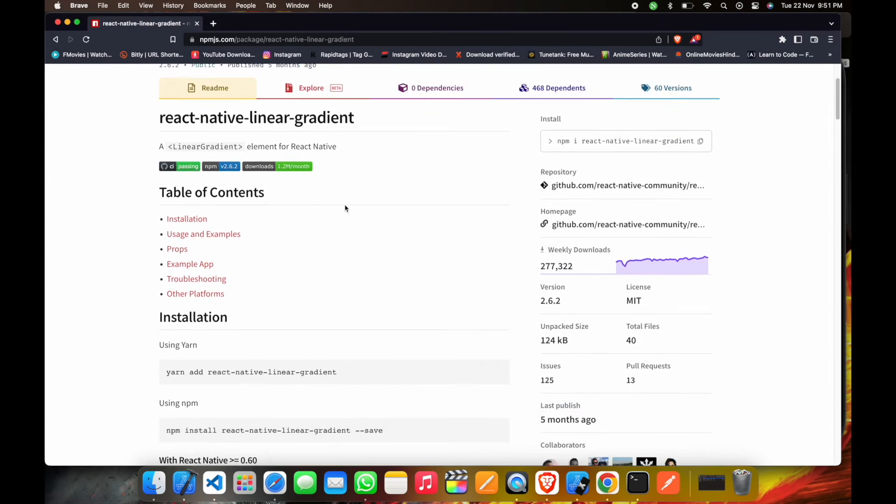
pyautogui.scroll(-3)
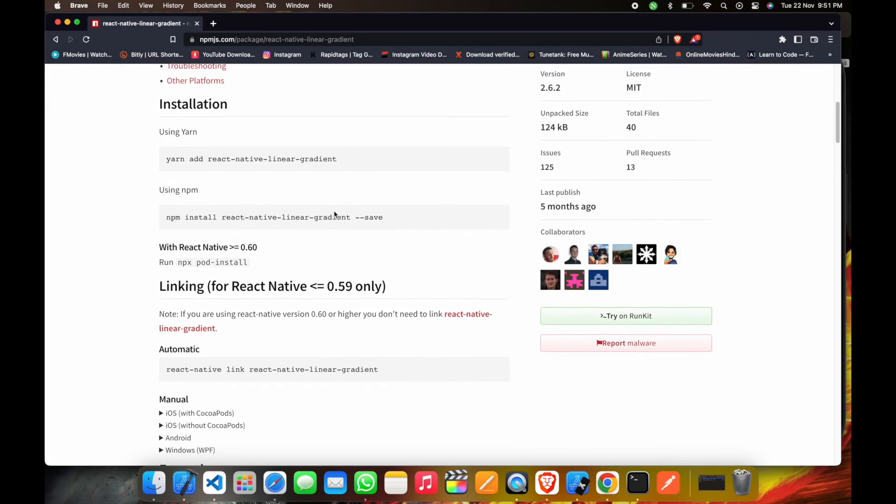
pyautogui.scroll(-3)
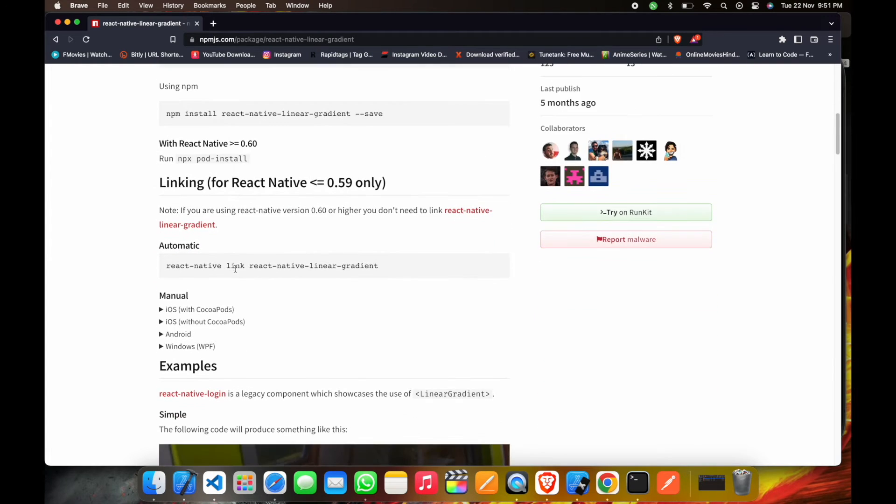
pyautogui.scroll(-3)
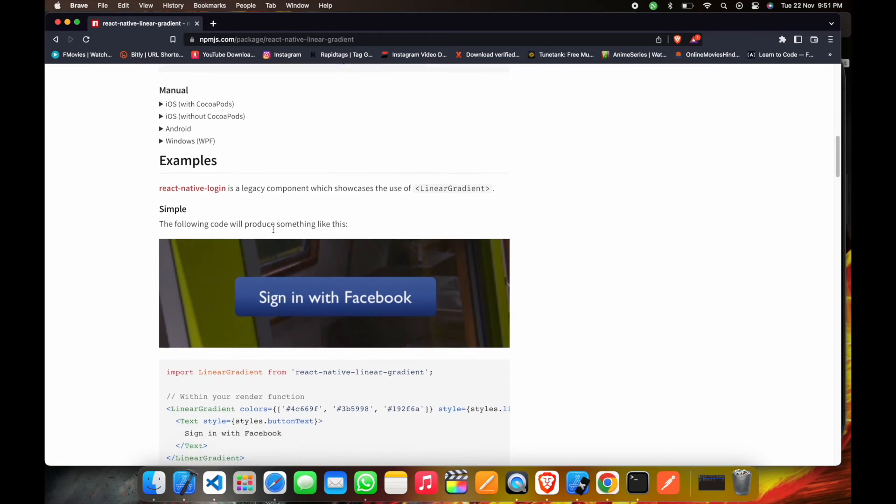
pyautogui.scroll(-3)
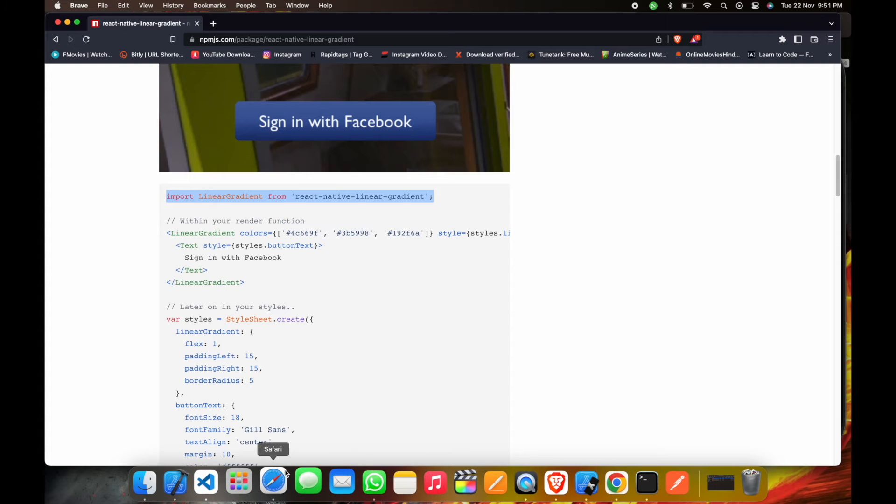
pyautogui.click(214, 482)
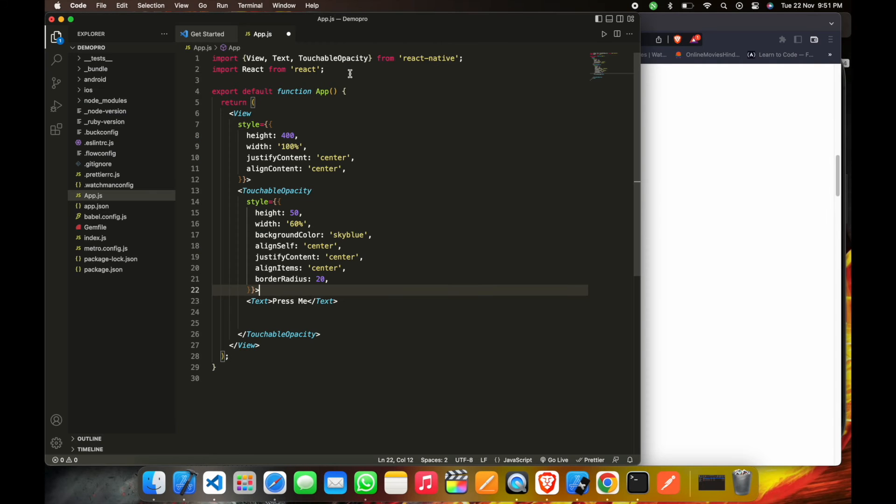
# Step: Add import LinearGradient from 'react-native-linear-gradient'; at the top of App.js
pyautogui.write("import LinearGradient from 'react-native-linear-gradient';")
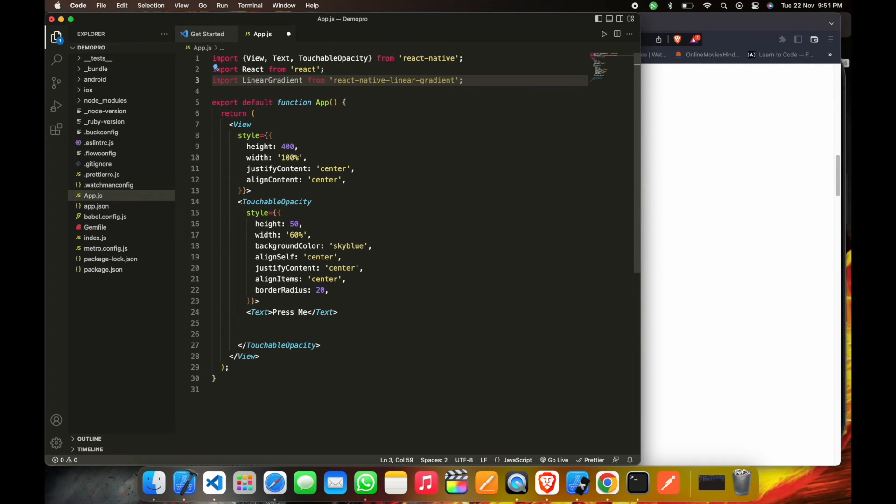
pyautogui.moveTo(357, 326)
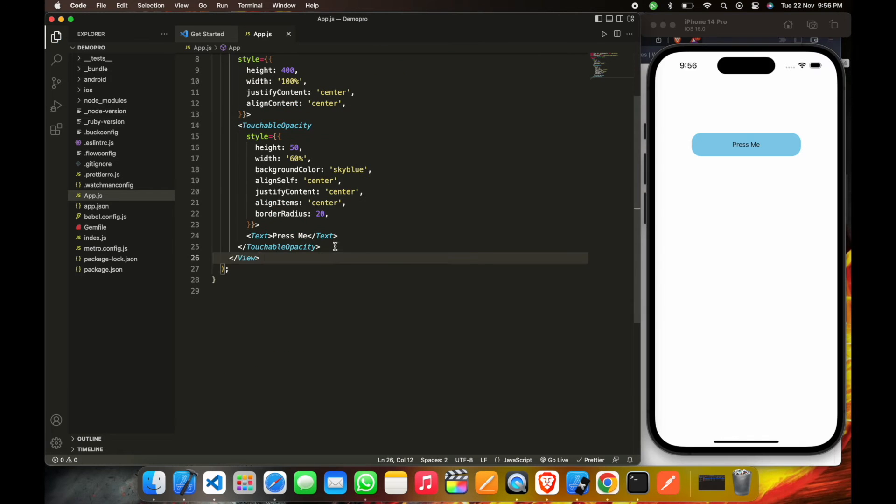
pyautogui.press('enter')
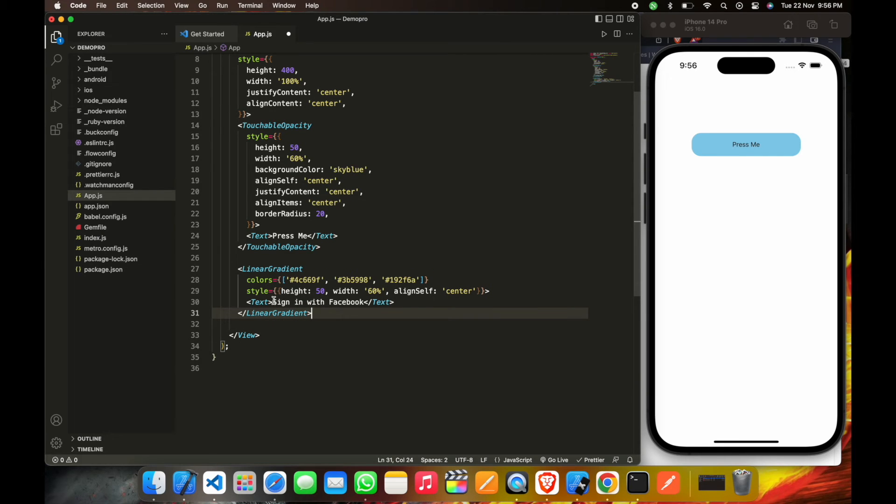
# Step: Style the Sign in with Facebook Text with fontSize 15 and color "#000"
pyautogui.click(275, 301)
pyautogui.write(' style={{')
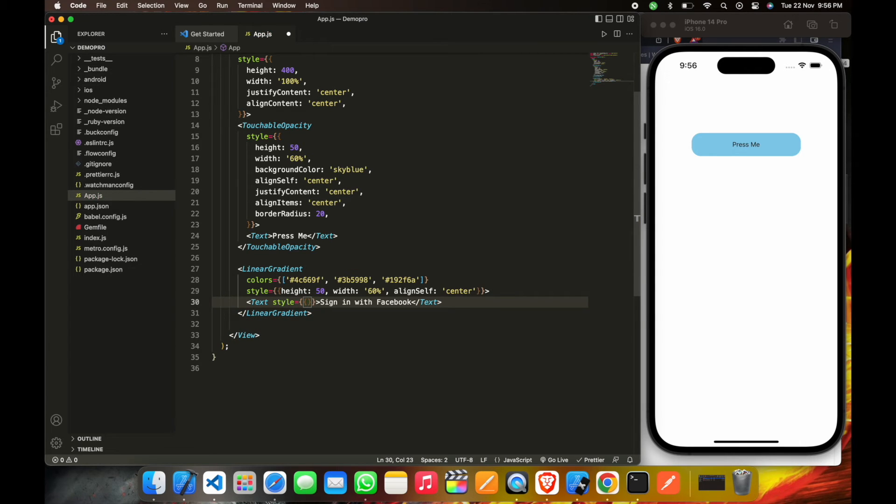
pyautogui.write('fontSize:15')
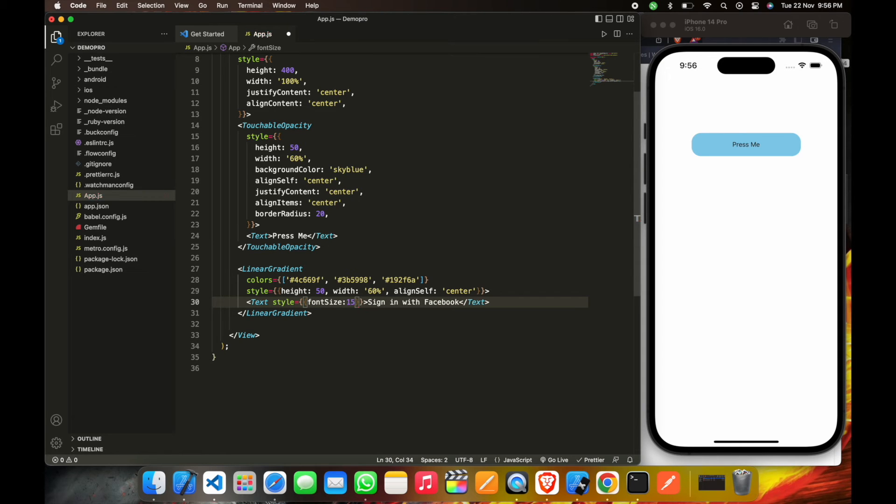
pyautogui.write(',')
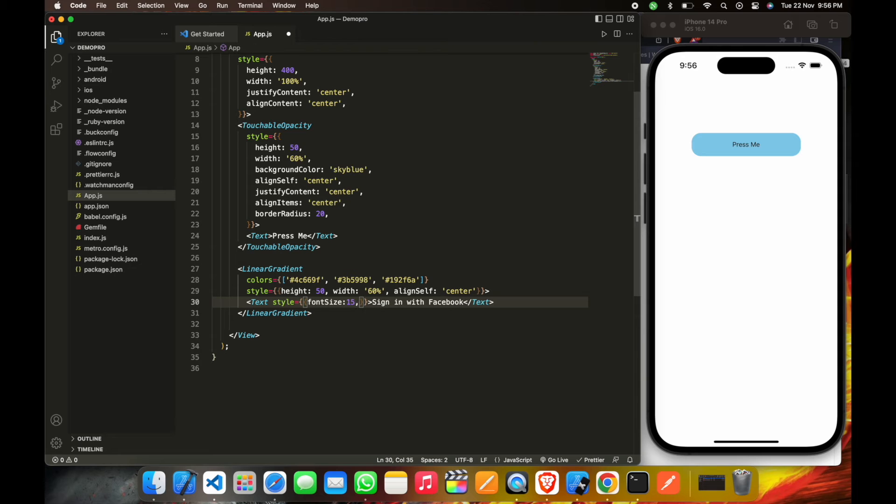
pyautogui.write('color:"000')
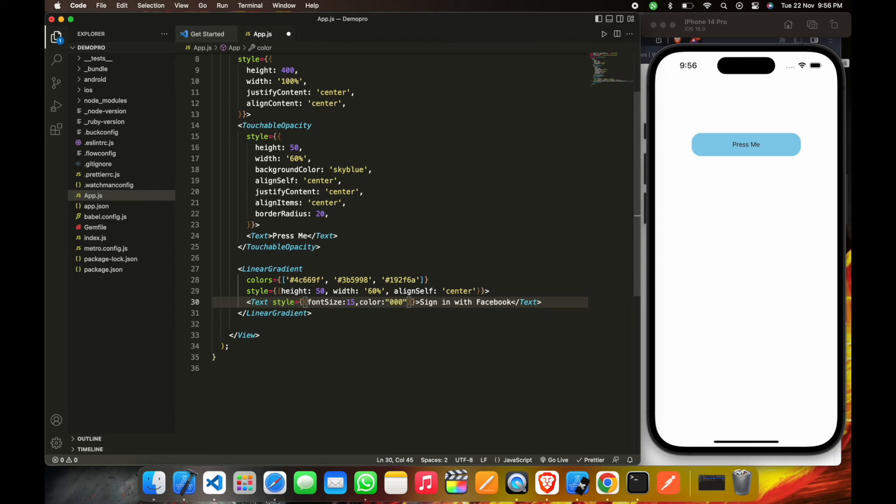
pyautogui.write('#')
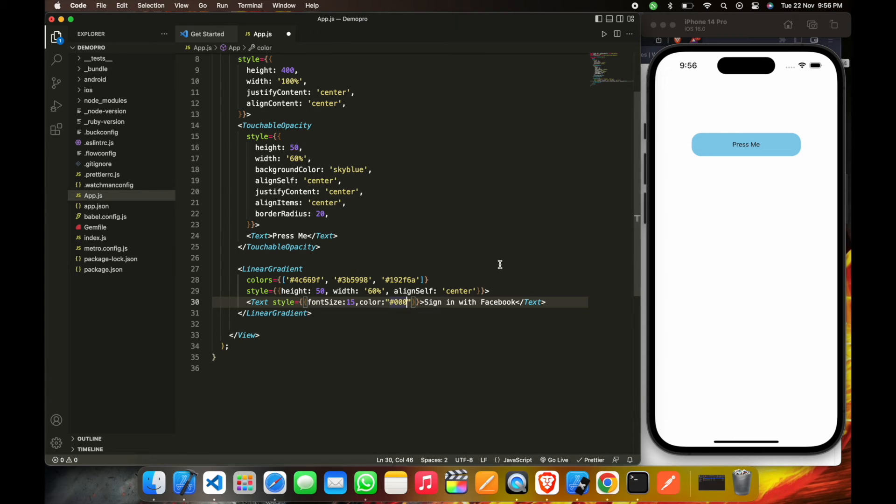
# Step: Add justifyContent 'center' and alignItems 'center' to the LinearGradient style
pyautogui.click(476, 291)
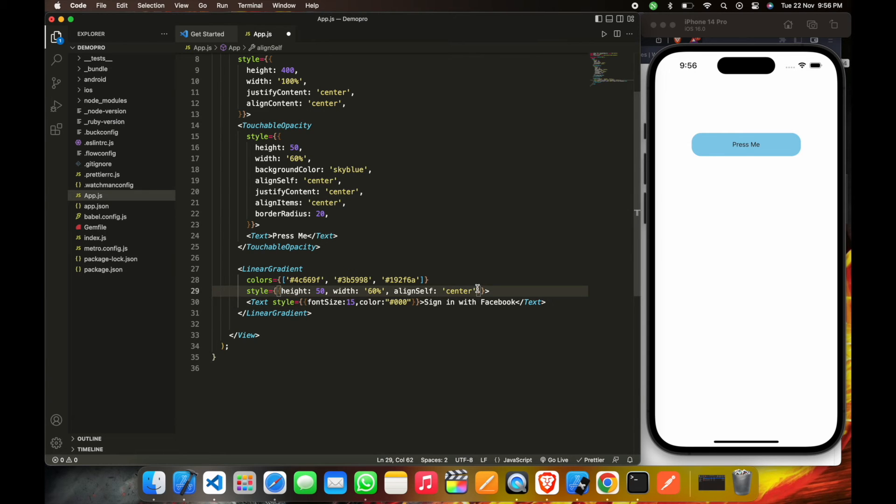
pyautogui.write(',justifyContent')
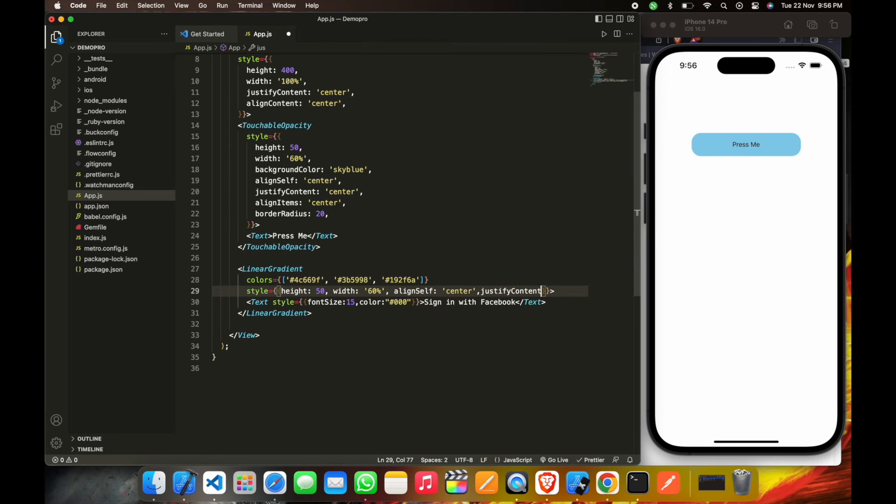
pyautogui.write(':"center')
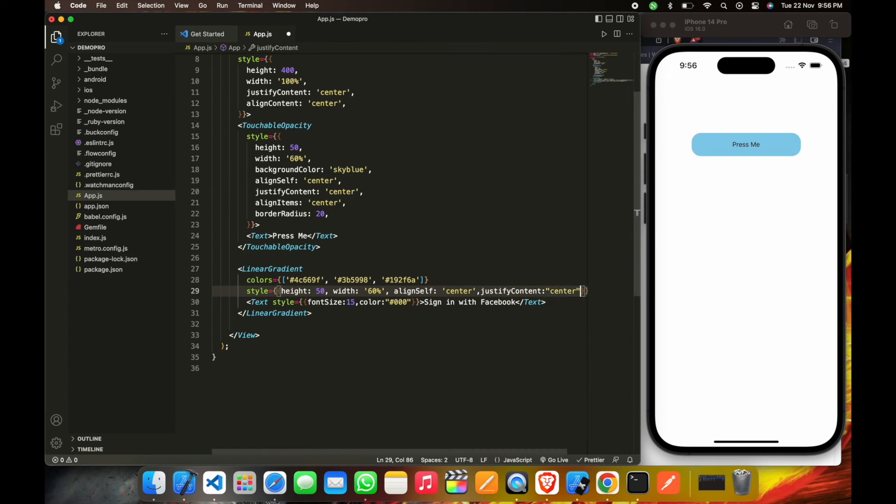
pyautogui.write("alignItems: 'center',")
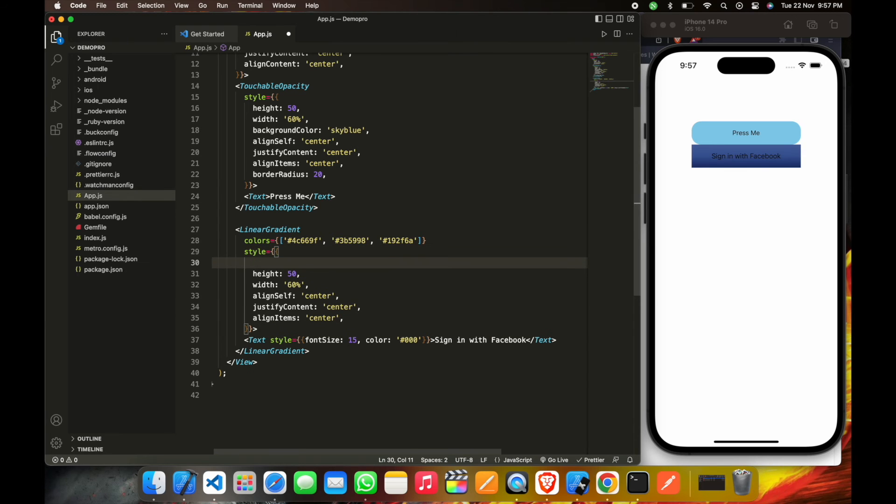
# Step: Add marginTop: 50 and borderRadius: 20 to the LinearGradient style
pyautogui.write('marginTop:')
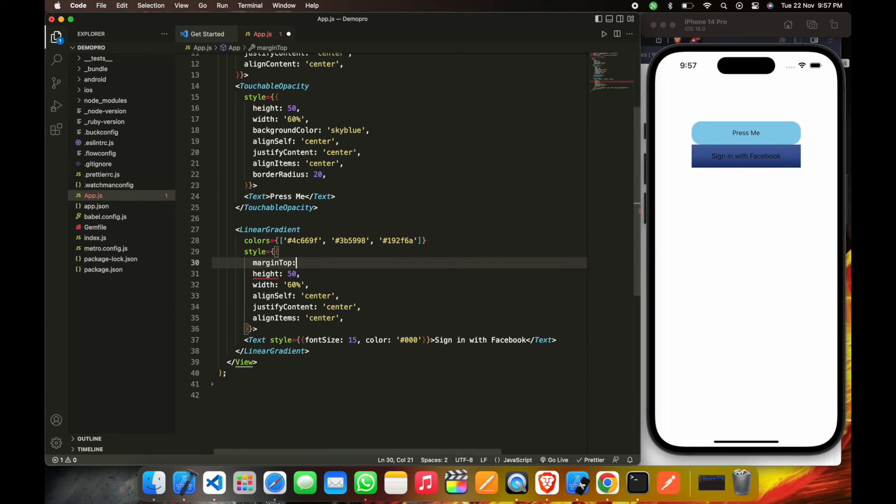
pyautogui.write('50,')
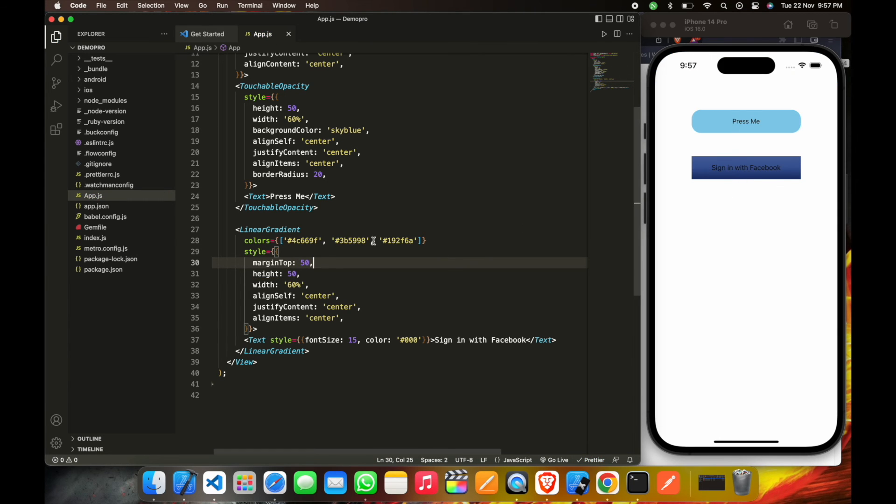
pyautogui.press('enter')
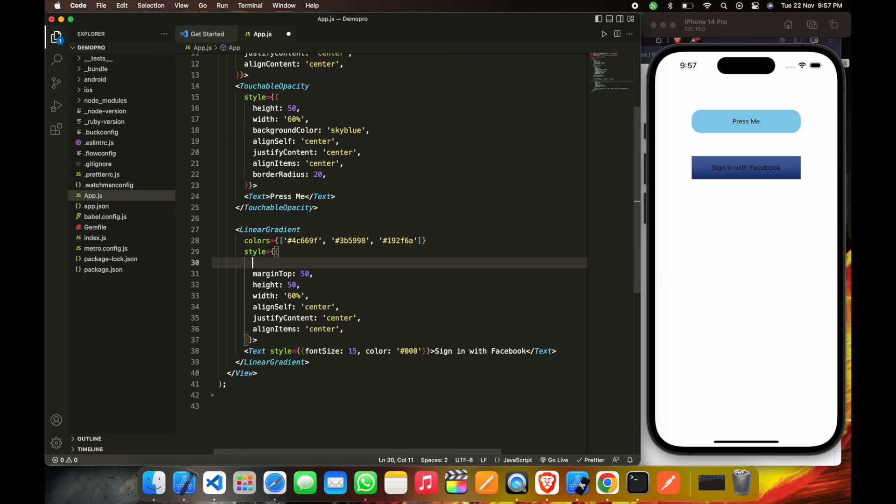
pyautogui.write('borderRadius')
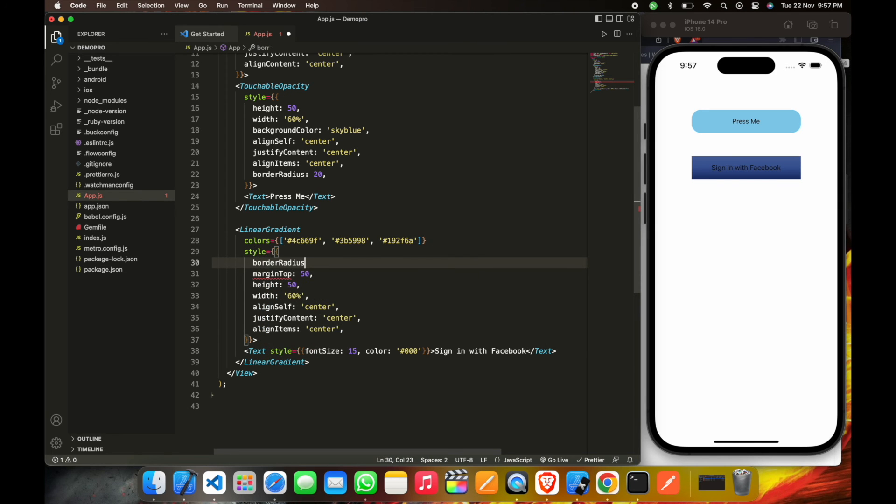
pyautogui.write(':')
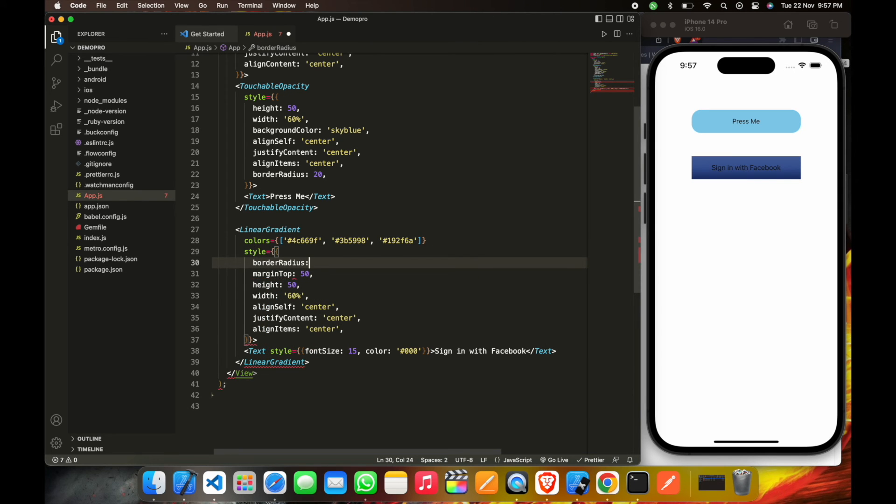
pyautogui.write('20,')
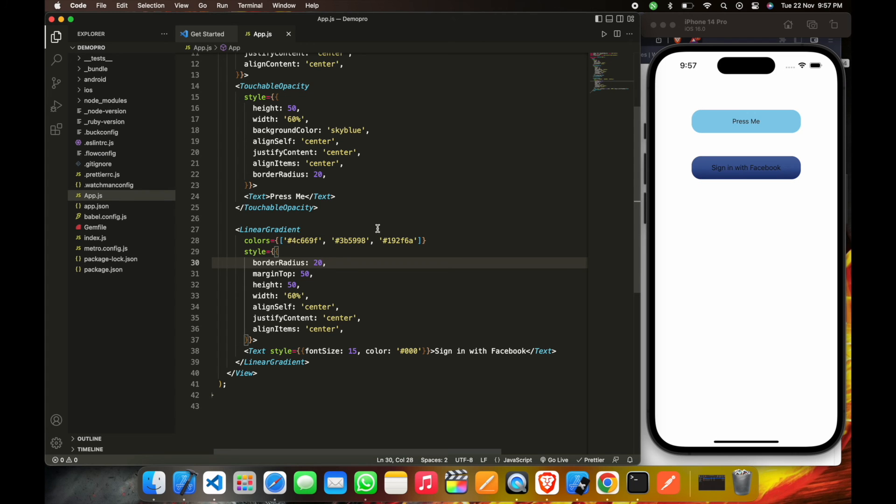
# Step: Replace the LinearGradient colors with '#000', '#fff', '#000' for a black-white-black button
pyautogui.doubleClick(301, 240)
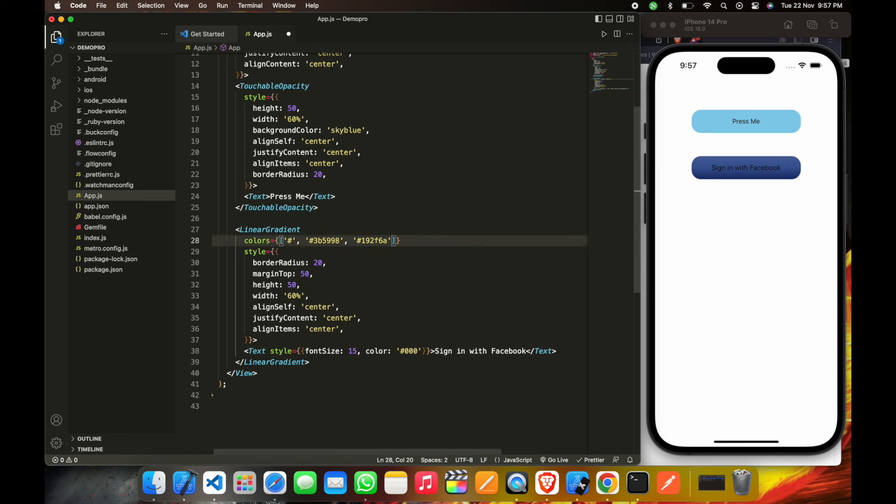
pyautogui.write('000')
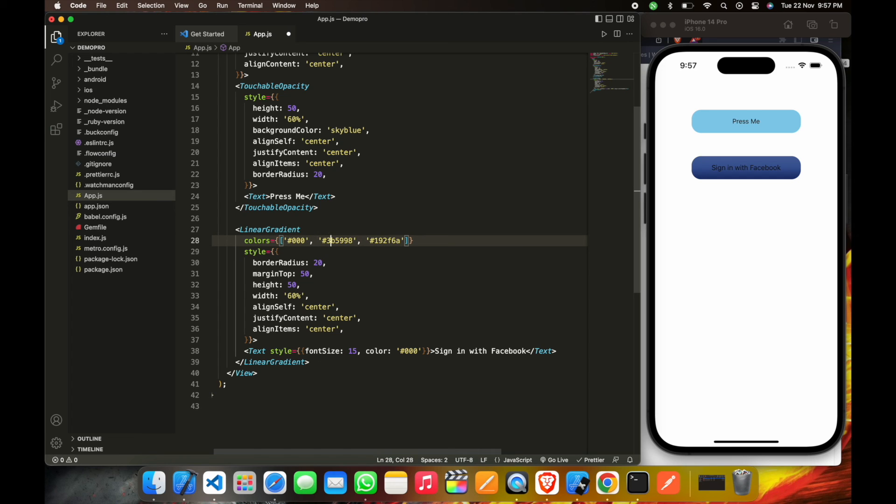
pyautogui.press('Backspace')
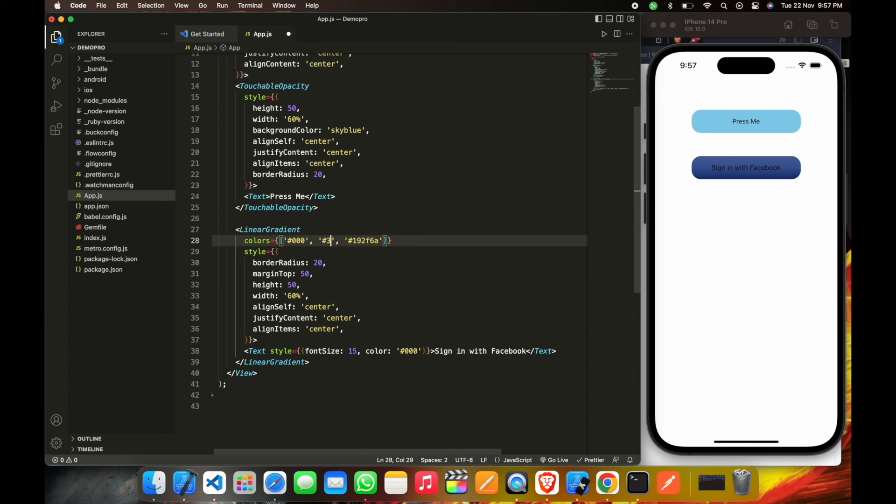
pyautogui.write('fff')
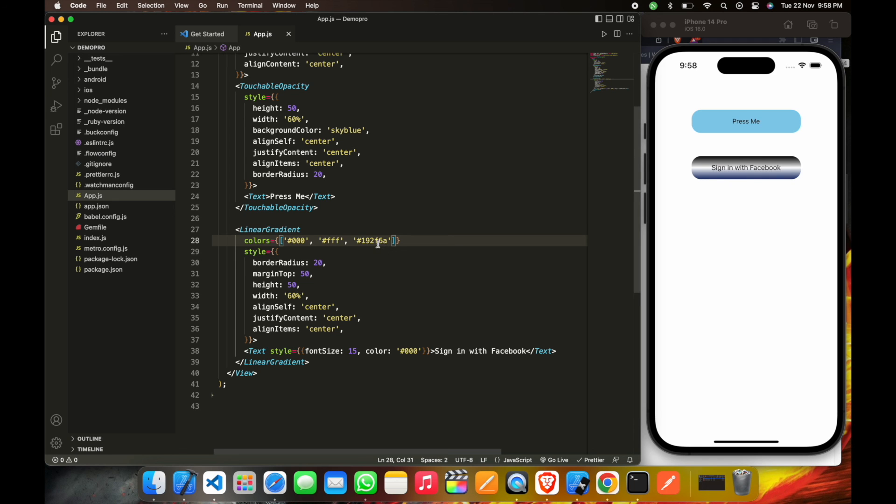
pyautogui.doubleClick(371, 240)
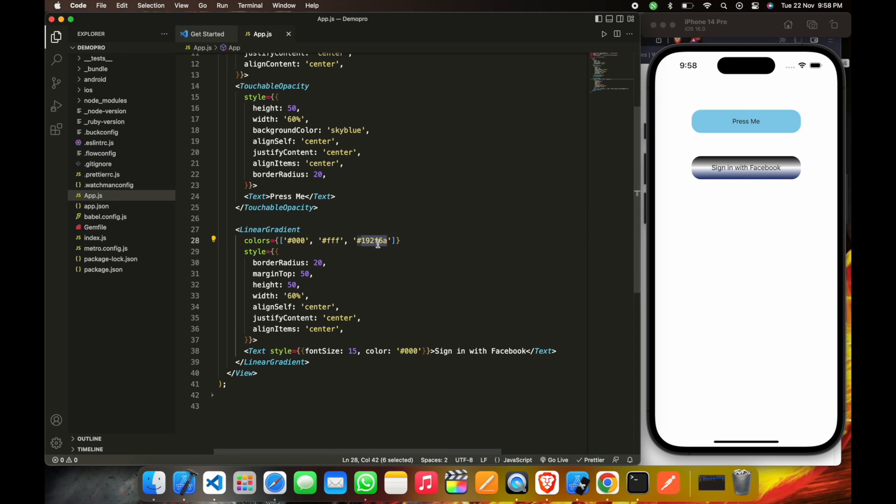
pyautogui.write('000')
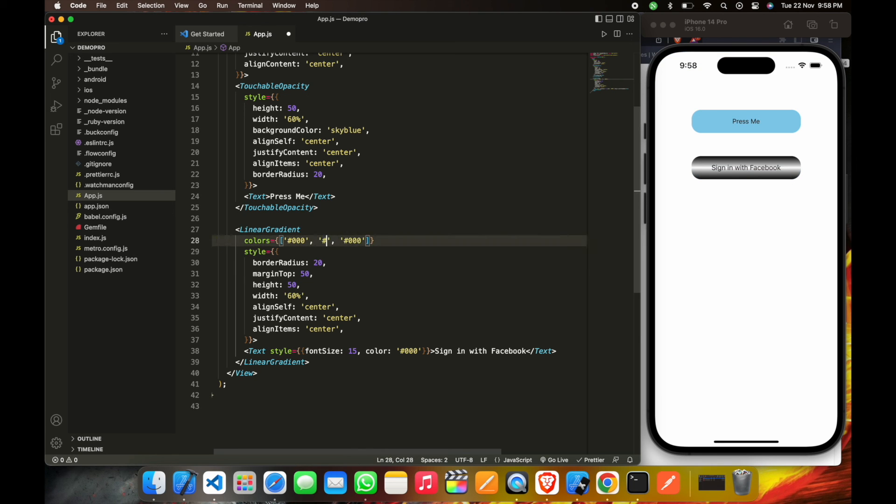
pyautogui.write('192f6a')
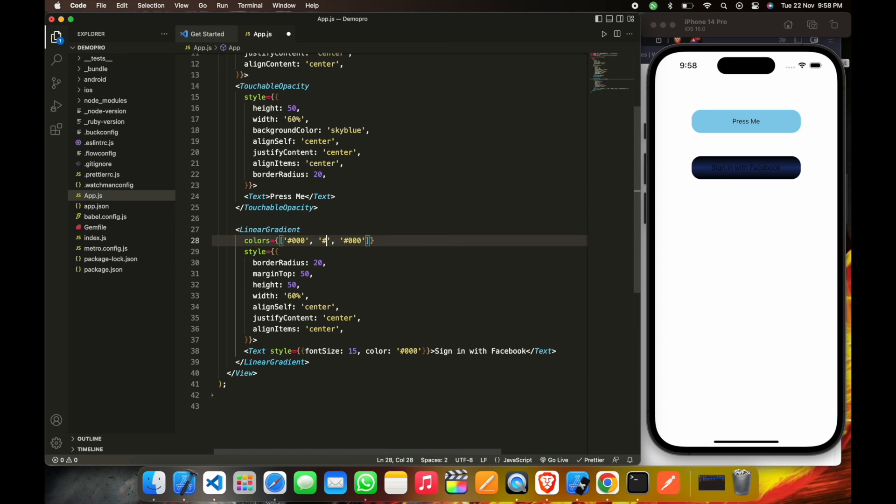
pyautogui.write('fff')
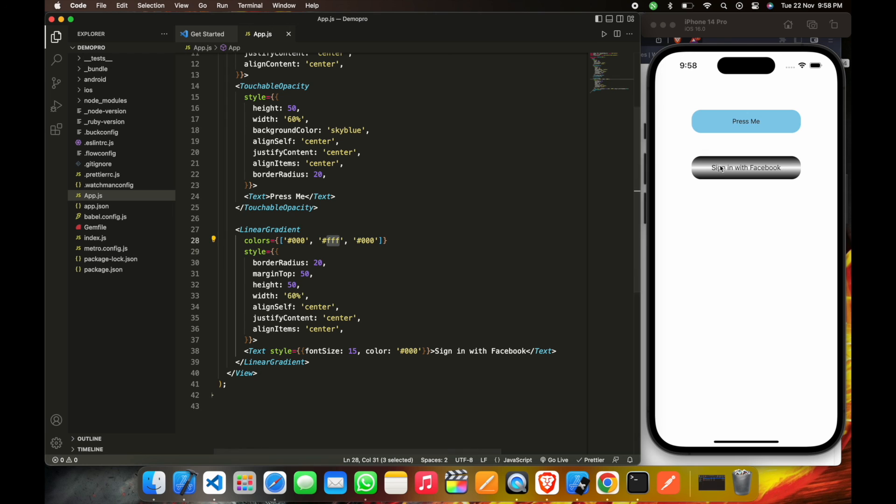
# Step: Tap the Sign in with Facebook button in the iOS Simulator to test it
pyautogui.click(745, 167)
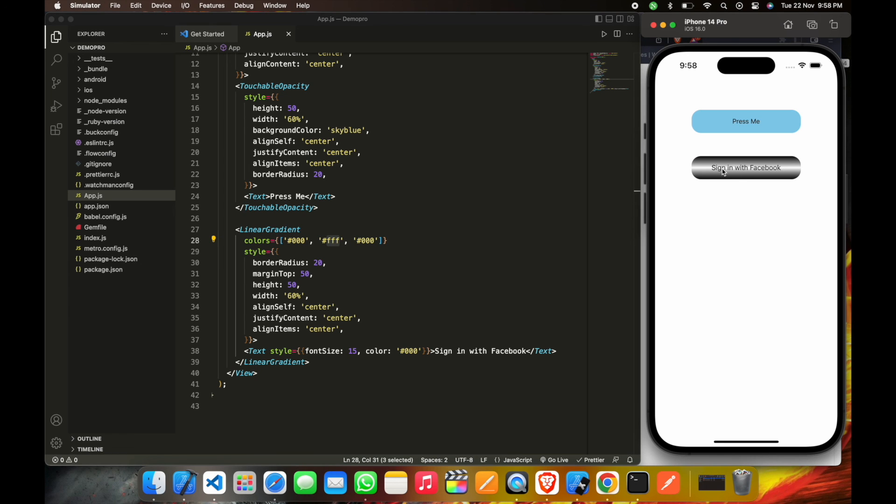